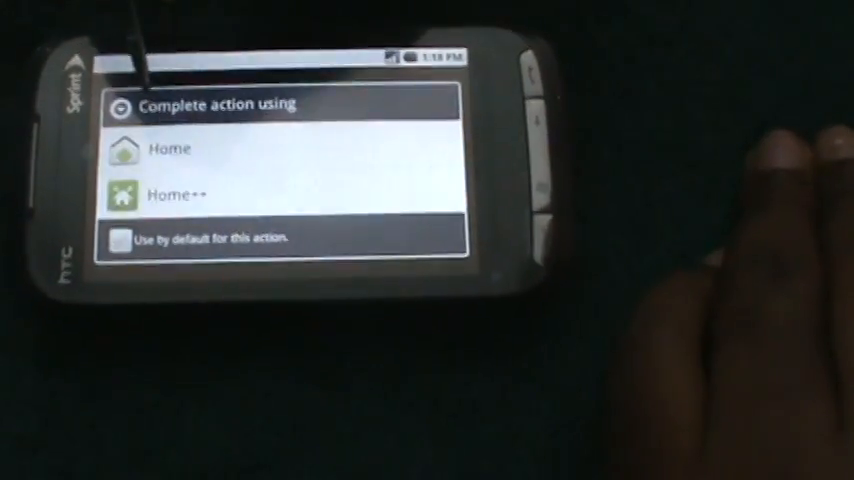
# Step: Choose Home++ as the default home app, scroll its app drawer, and launch Android Market
pyautogui.click(170, 148)
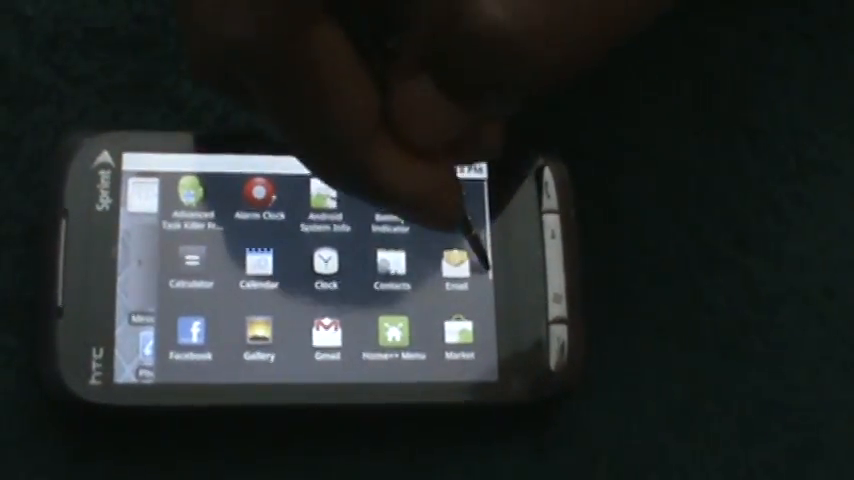
pyautogui.scroll(-3)
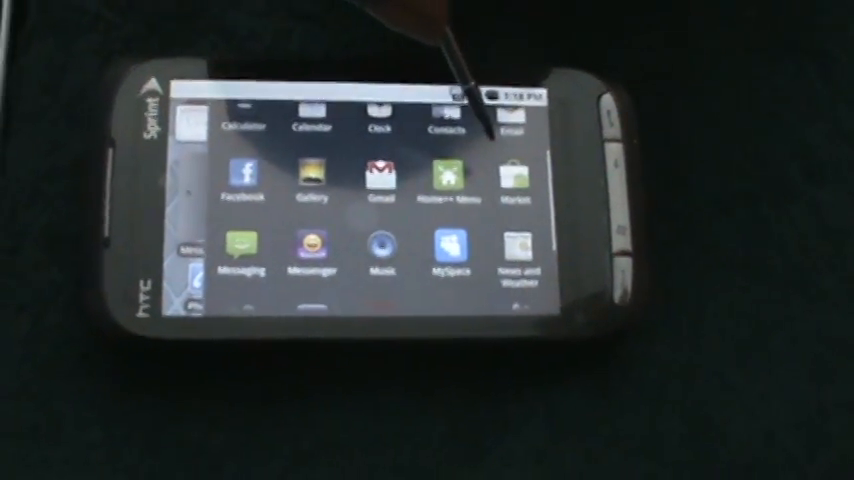
pyautogui.click(516, 190)
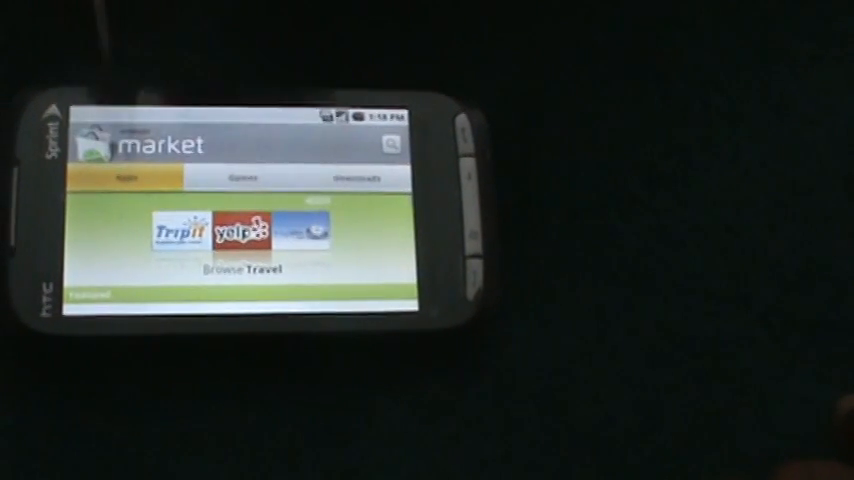
# Step: Switch to the Apps section listing categories like All applications and Comics
pyautogui.click(126, 176)
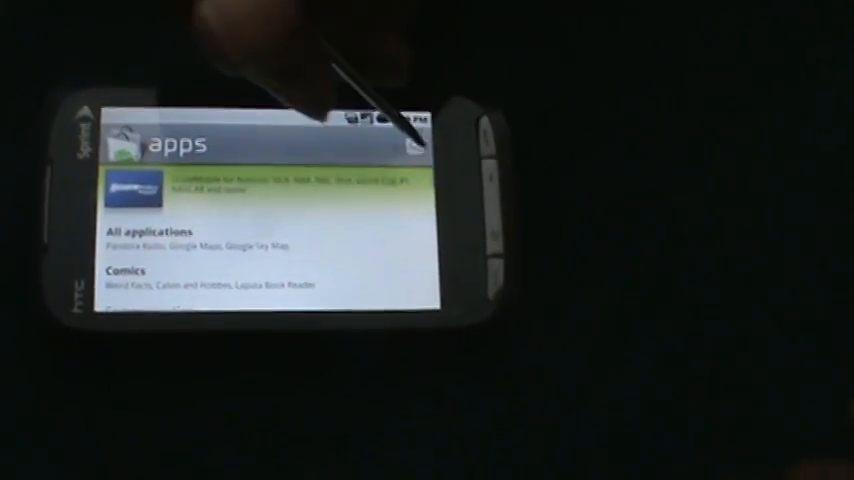